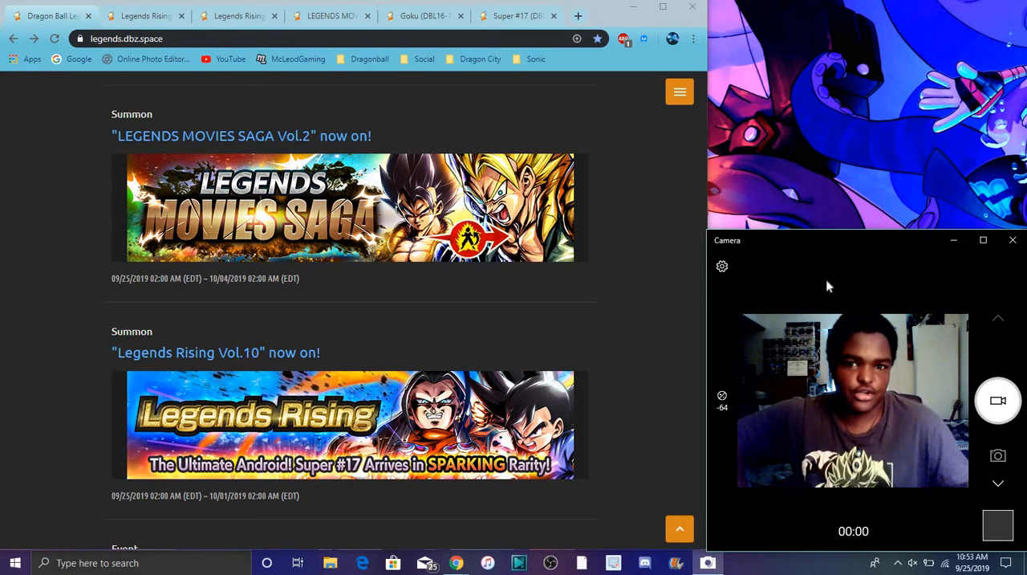
{"action": "mouse_move", "coordinate": [603, 307]}
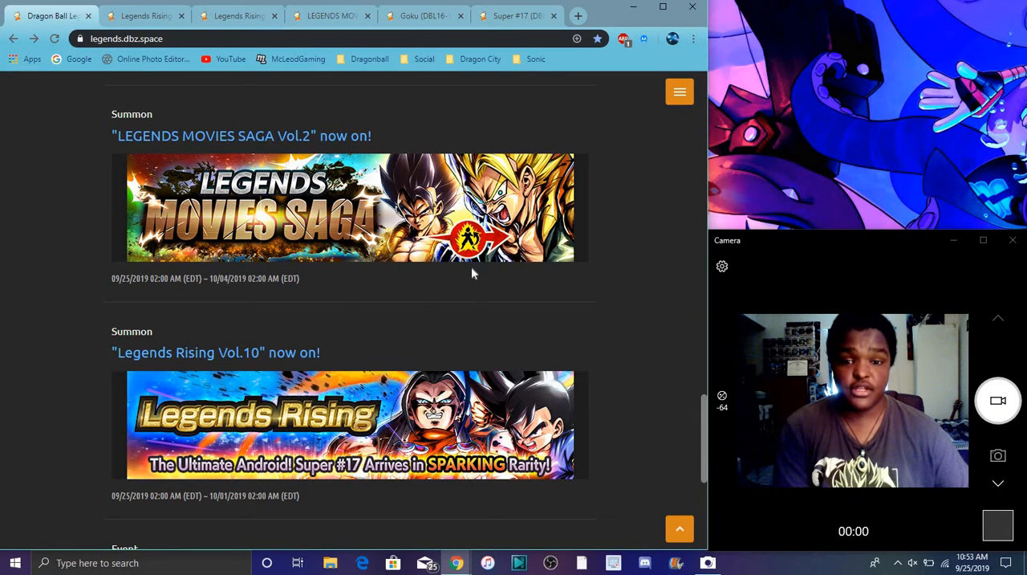
{"action": "mouse_move", "coordinate": [365, 433]}
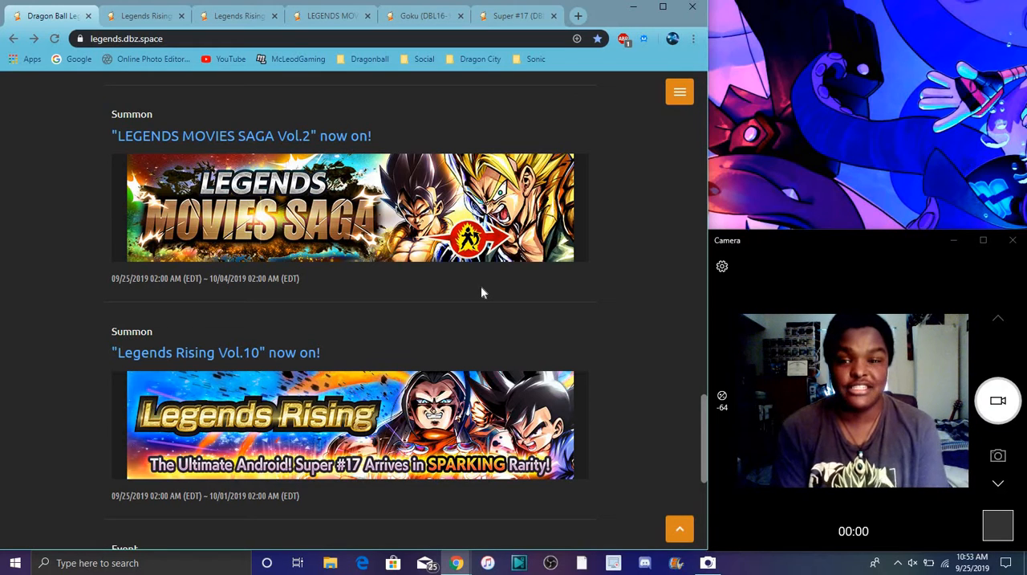
{"action": "mouse_move", "coordinate": [293, 197]}
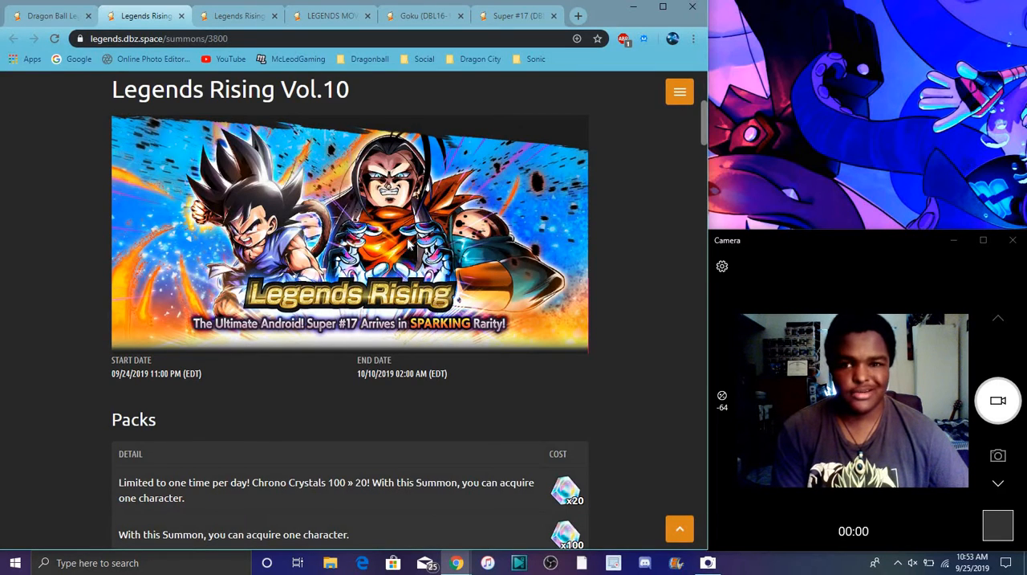
Scroll through the Legends Rising Vol.10 packs and possible characters with their drop rates
{"action": "scroll", "scroll_direction": "down", "scroll_amount": 3}
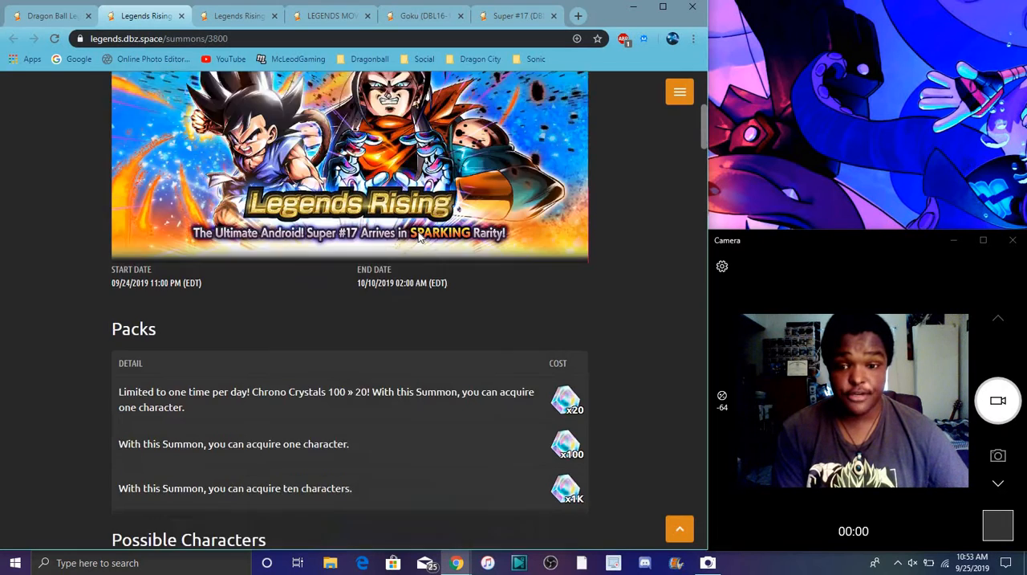
{"action": "scroll", "scroll_direction": "down", "scroll_amount": 3}
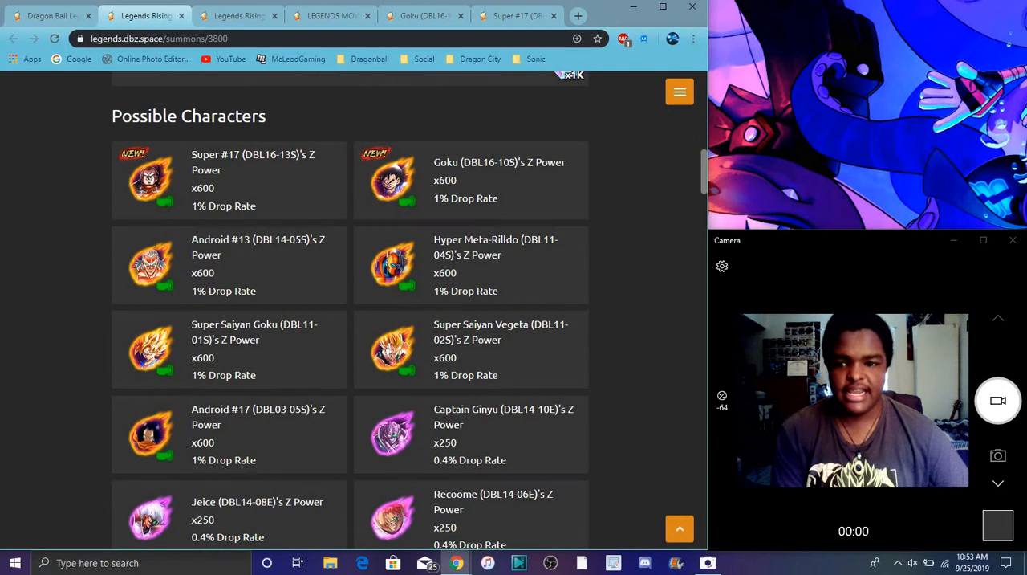
{"action": "scroll", "scroll_direction": "down", "scroll_amount": 3}
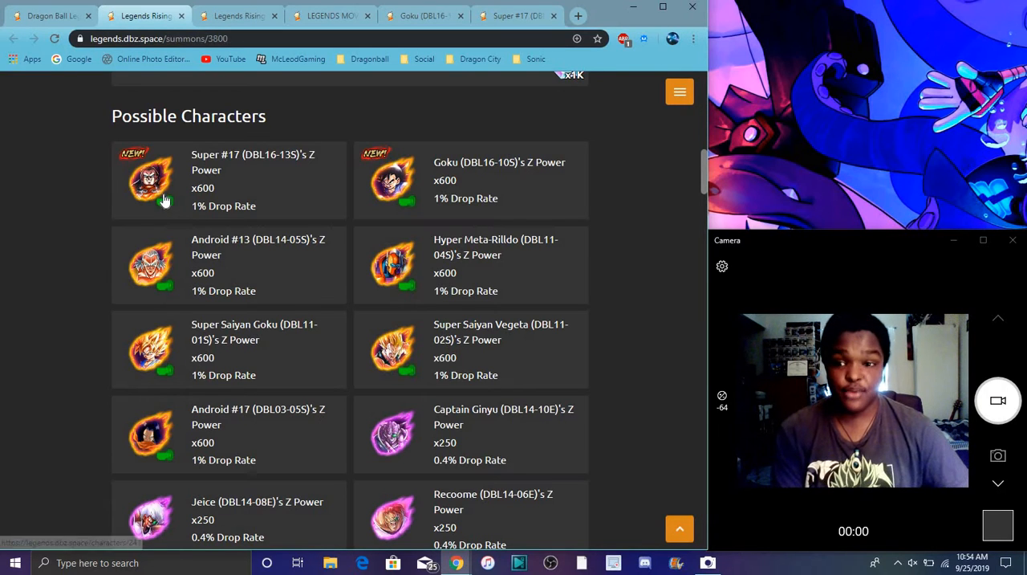
{"action": "mouse_move", "coordinate": [360, 110]}
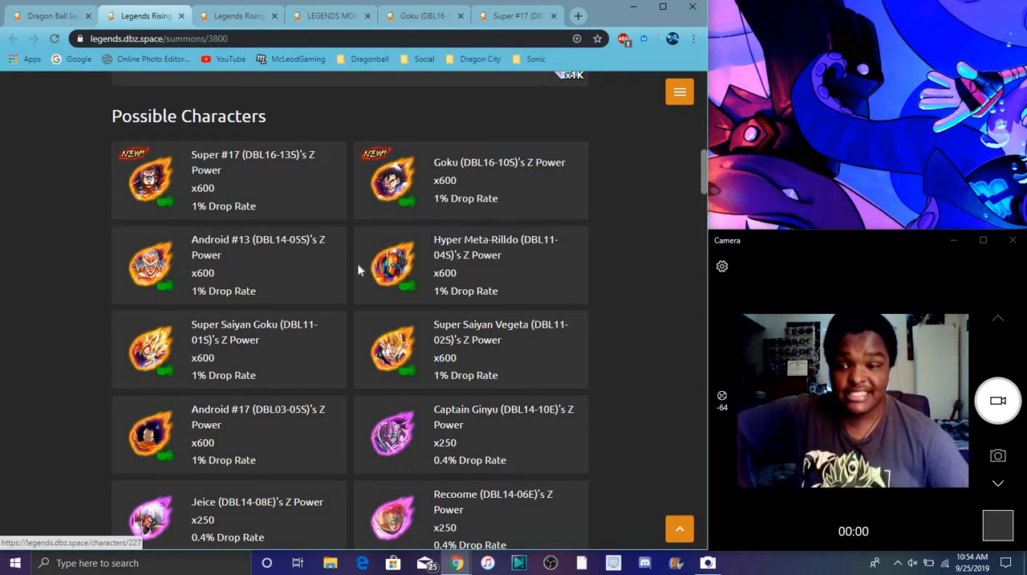
{"action": "mouse_move", "coordinate": [473, 253]}
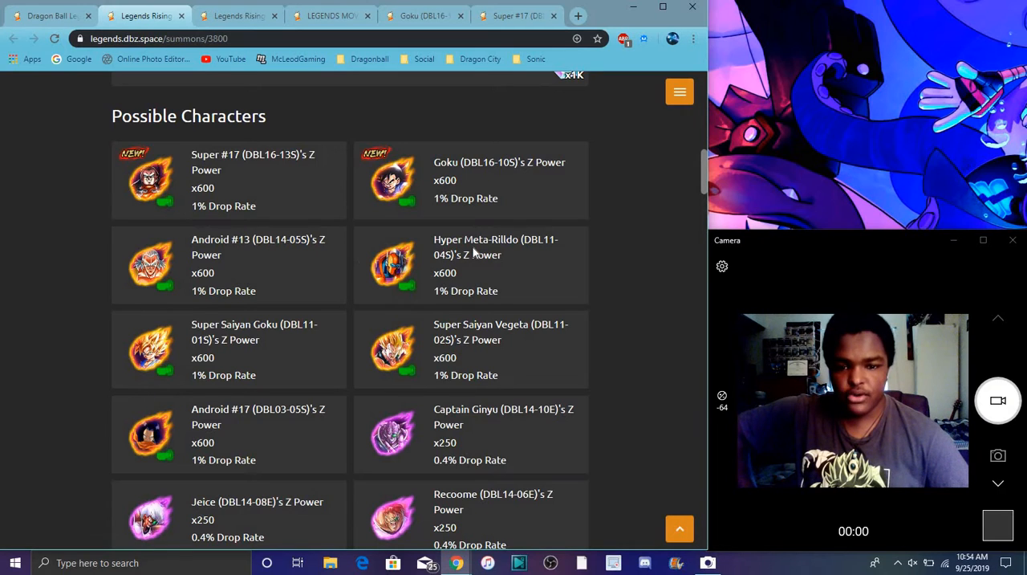
{"action": "mouse_move", "coordinate": [413, 357]}
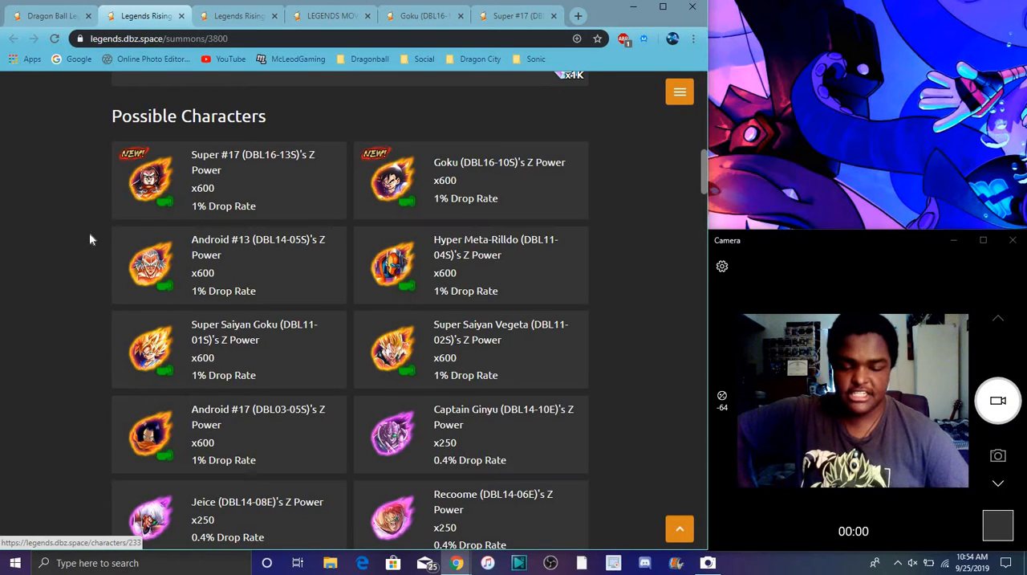
{"action": "scroll", "scroll_direction": "down", "scroll_amount": 3}
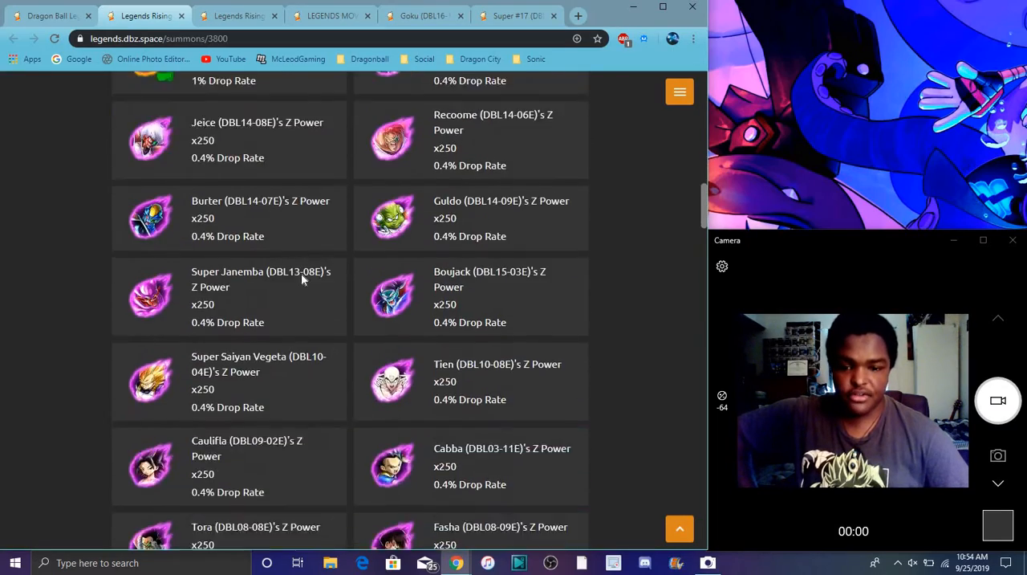
{"action": "scroll", "scroll_direction": "down", "scroll_amount": 3}
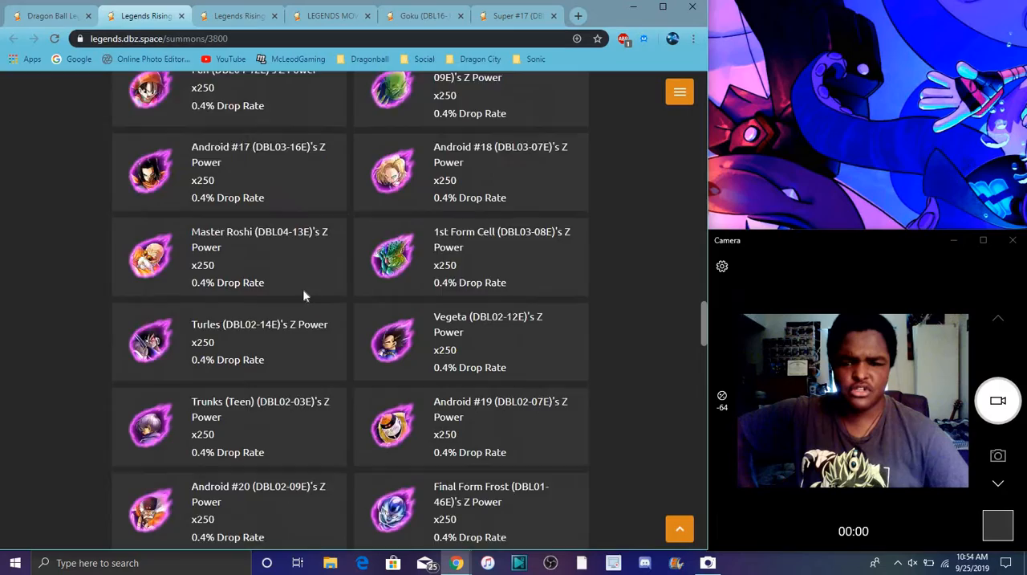
{"action": "scroll", "scroll_direction": "up", "scroll_amount": 3}
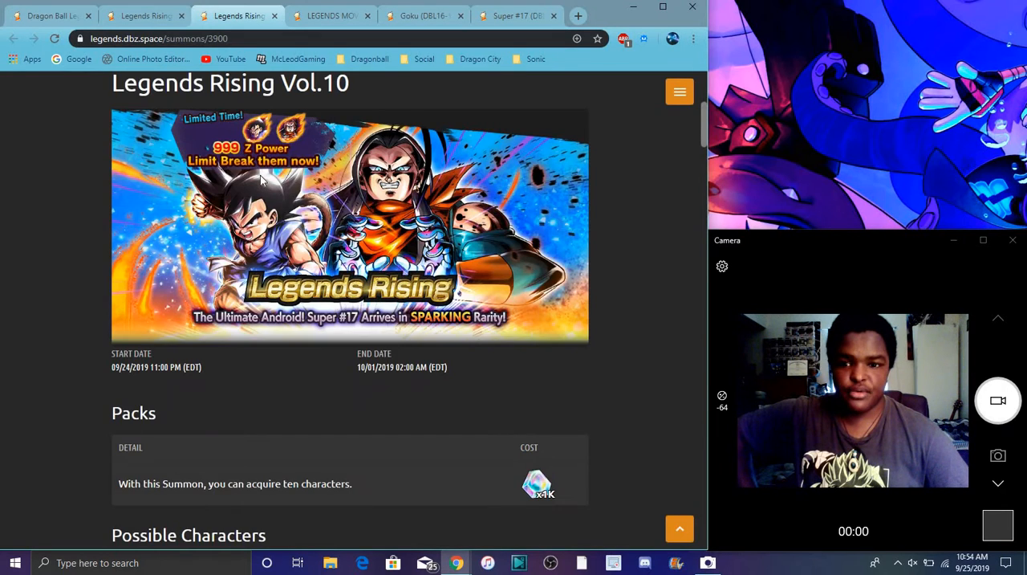
{"action": "mouse_move", "coordinate": [177, 259]}
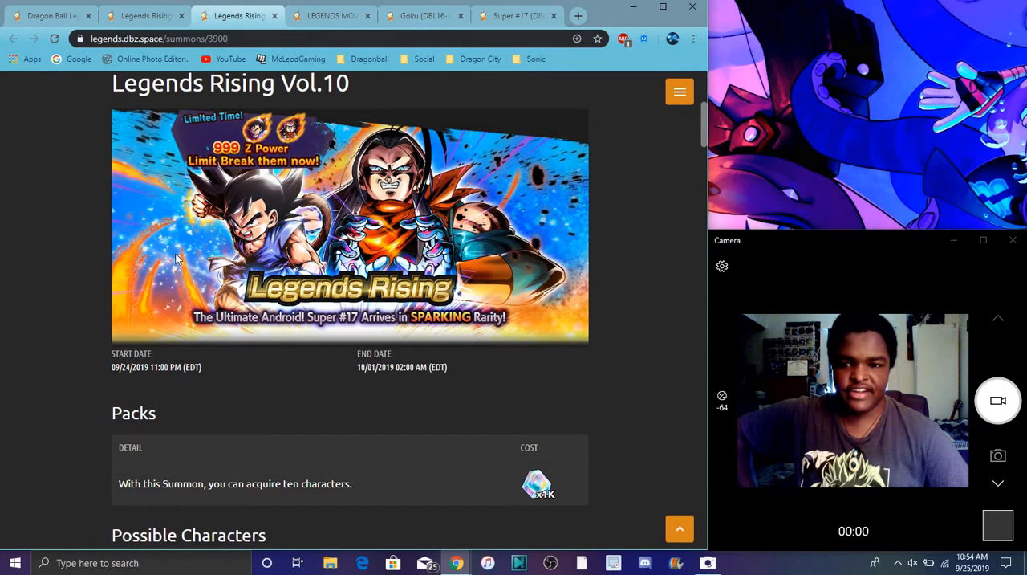
Check the 999 Z Power Vol.10 ten-character list, then switch to LEGENDS MOVIES SAGA Vol.2
{"action": "scroll", "scroll_direction": "down", "scroll_amount": 3}
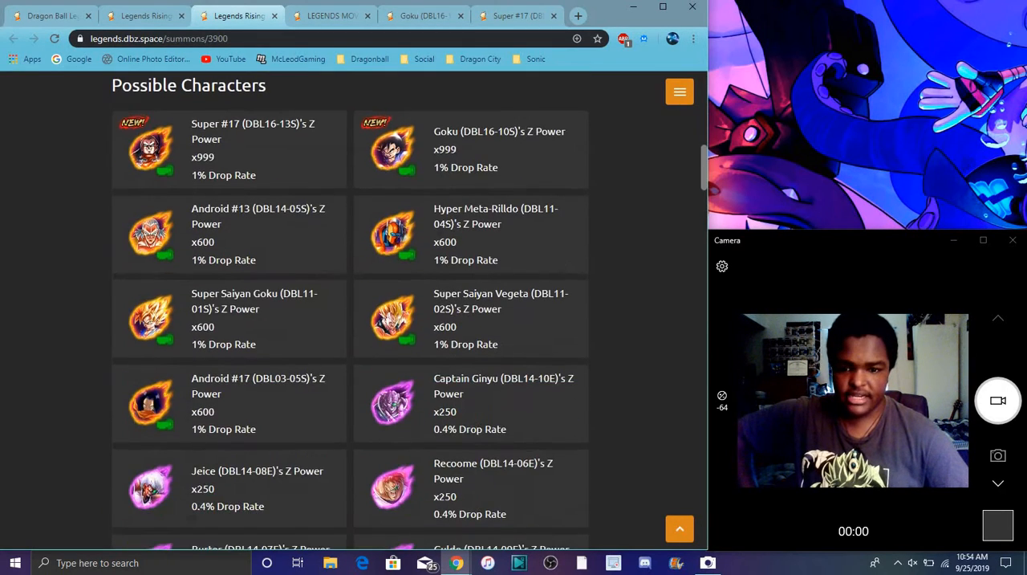
{"action": "scroll", "scroll_direction": "up", "scroll_amount": 3}
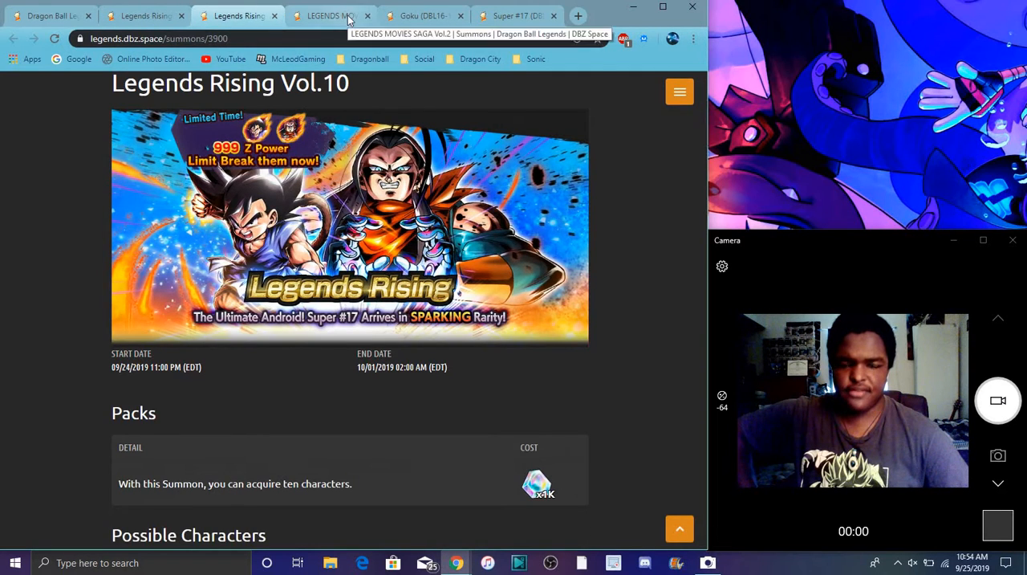
{"action": "left_click", "coordinate": [327, 15]}
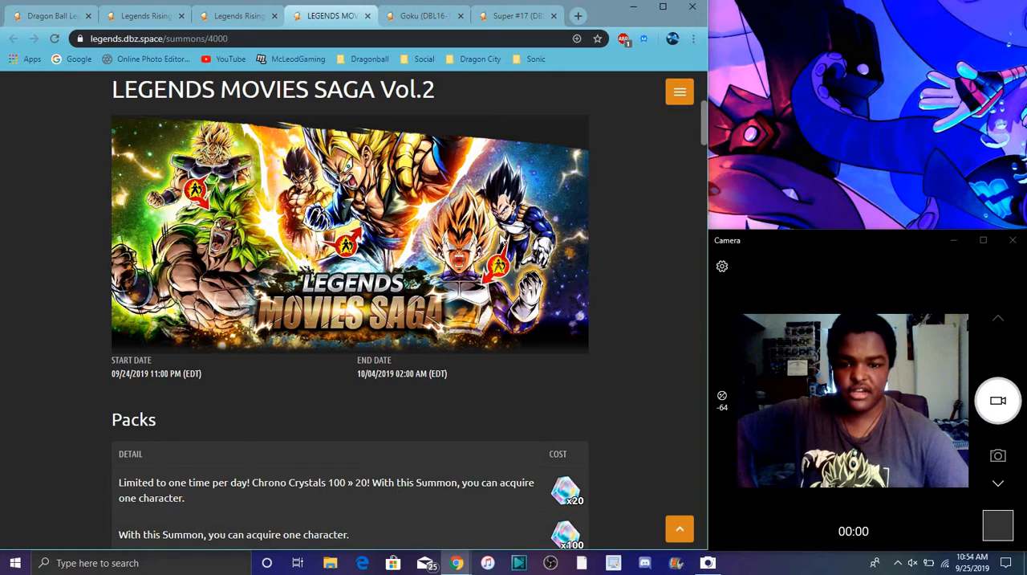
{"action": "scroll", "scroll_direction": "down", "scroll_amount": 3}
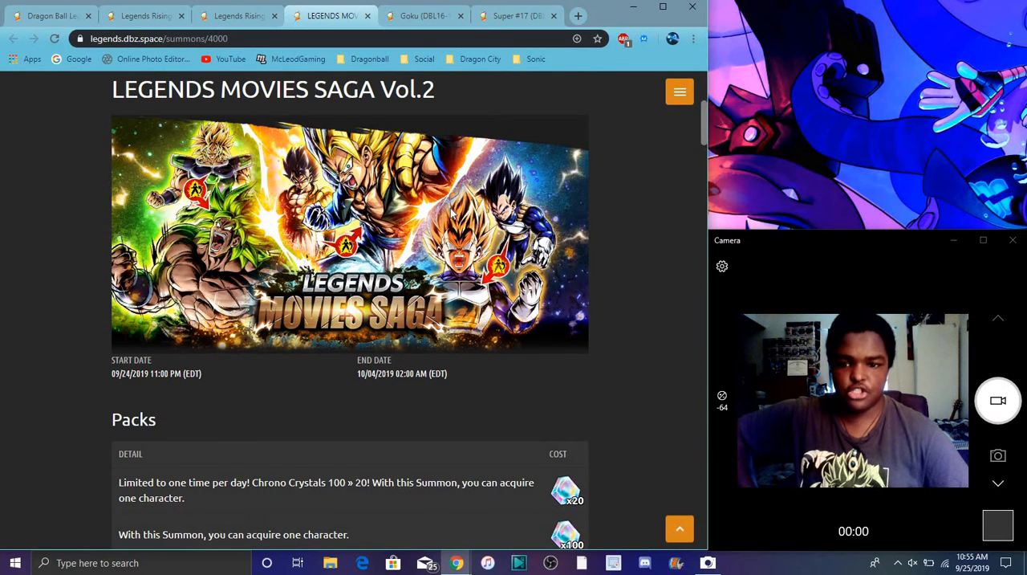
{"action": "scroll", "scroll_direction": "down", "scroll_amount": 3}
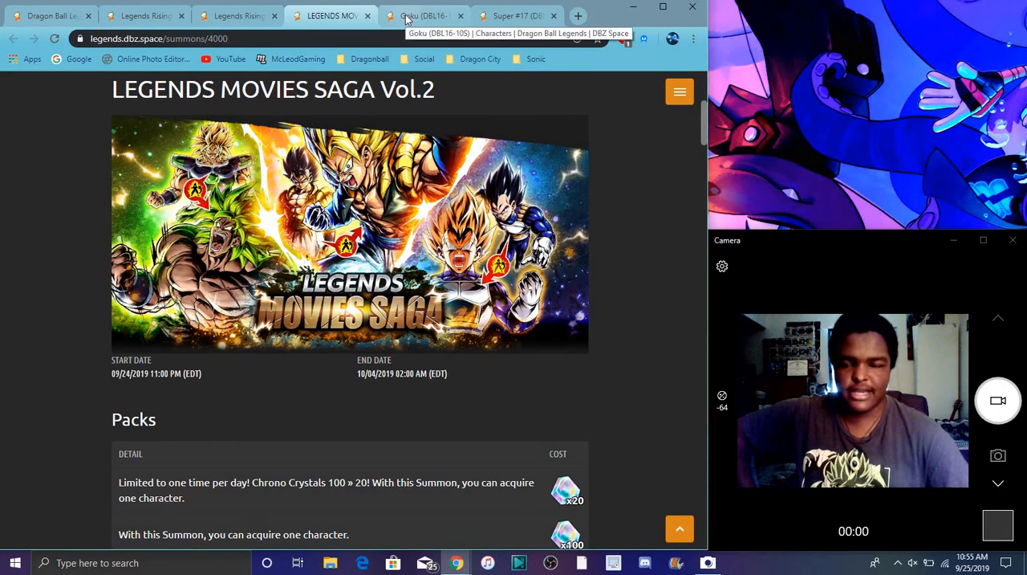
Open the GT Goku character page and lower its star rating to see reduced stats
{"action": "left_click", "coordinate": [423, 16]}
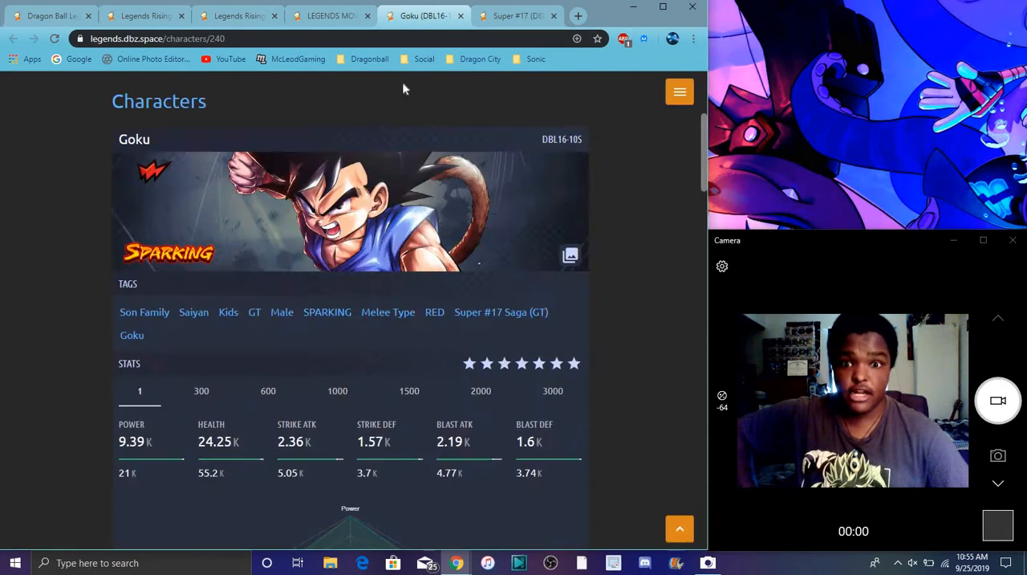
{"action": "mouse_move", "coordinate": [431, 210]}
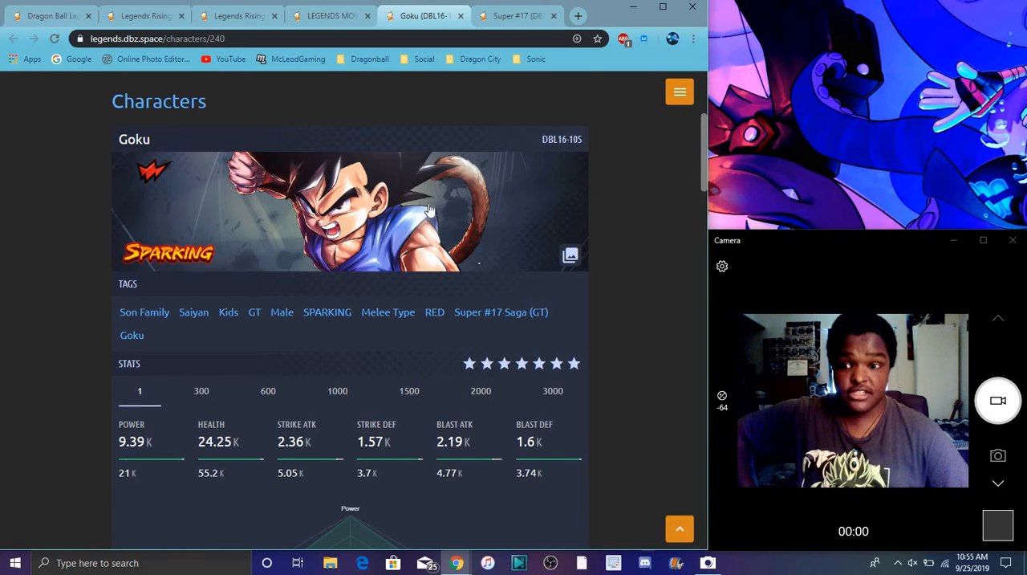
{"action": "scroll", "scroll_direction": "down", "scroll_amount": 3}
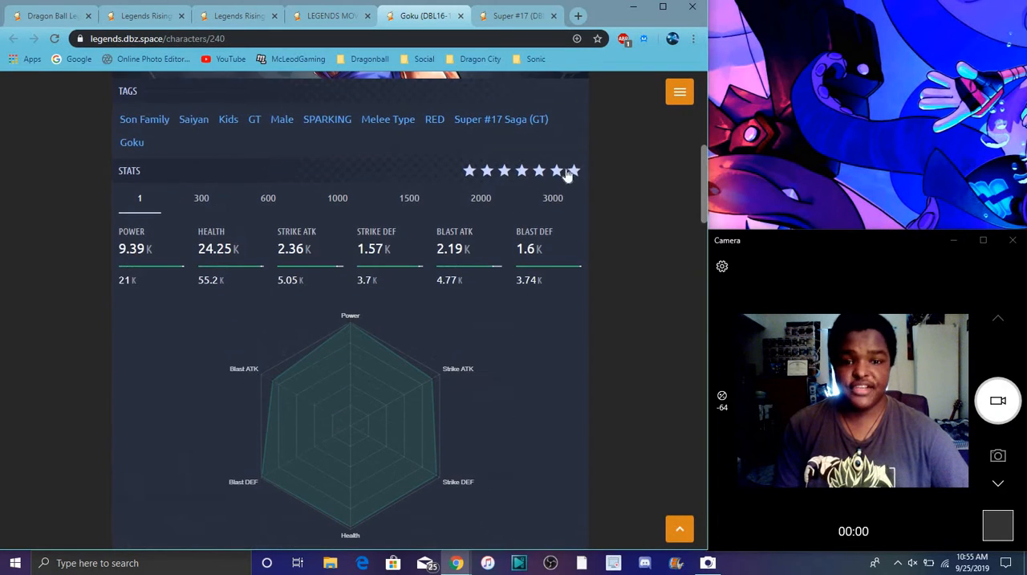
{"action": "left_click", "coordinate": [486, 170]}
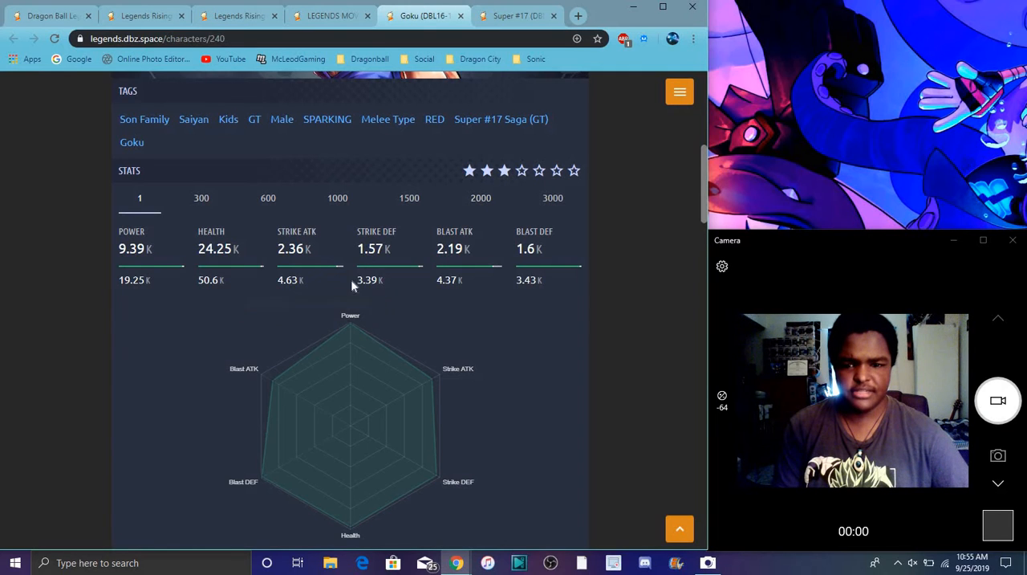
Scroll down through GT Goku's arts and boost panels
{"action": "scroll", "scroll_direction": "down", "scroll_amount": 3}
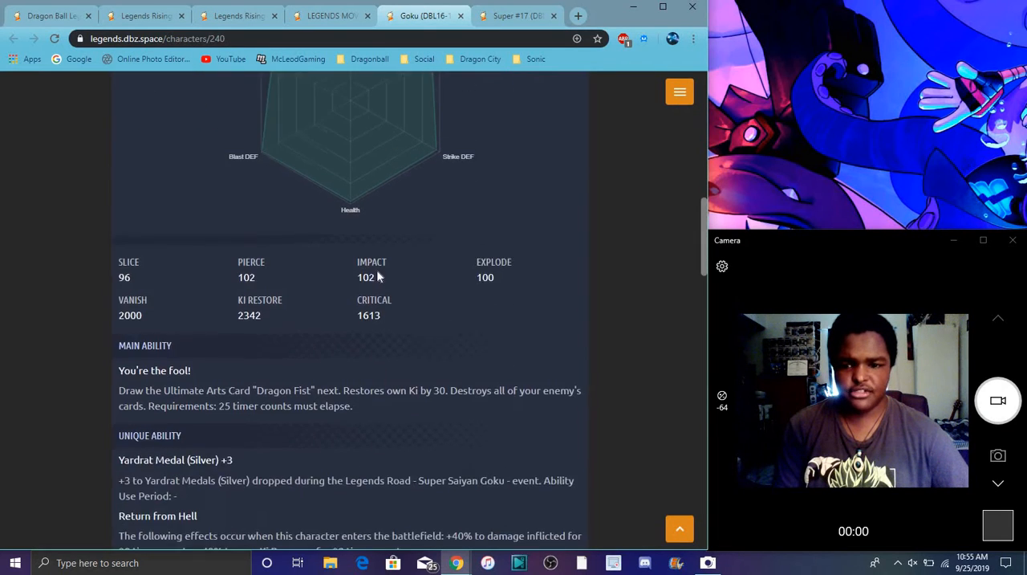
{"action": "scroll", "scroll_direction": "up", "scroll_amount": 3}
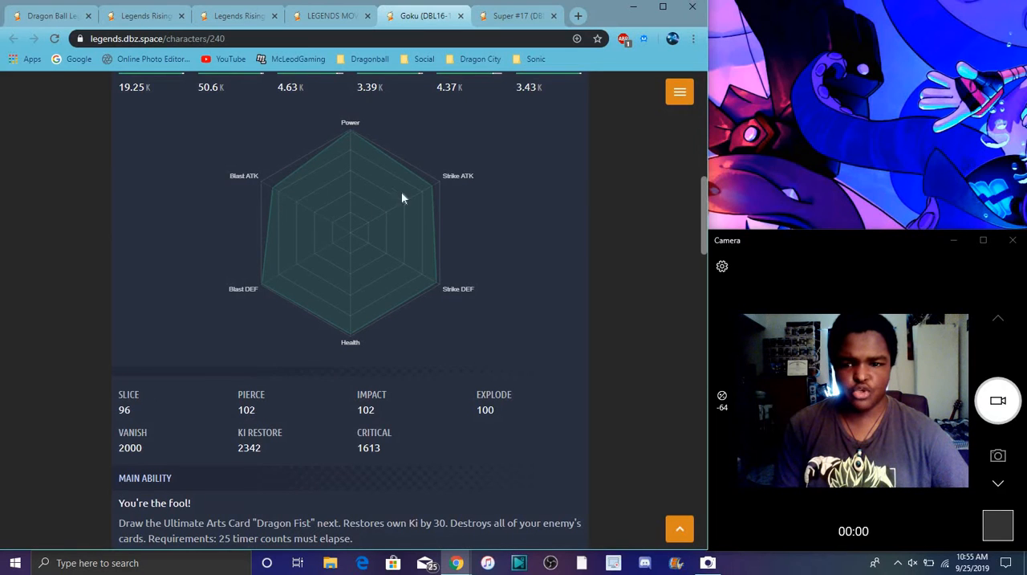
{"action": "scroll", "scroll_direction": "down", "scroll_amount": 3}
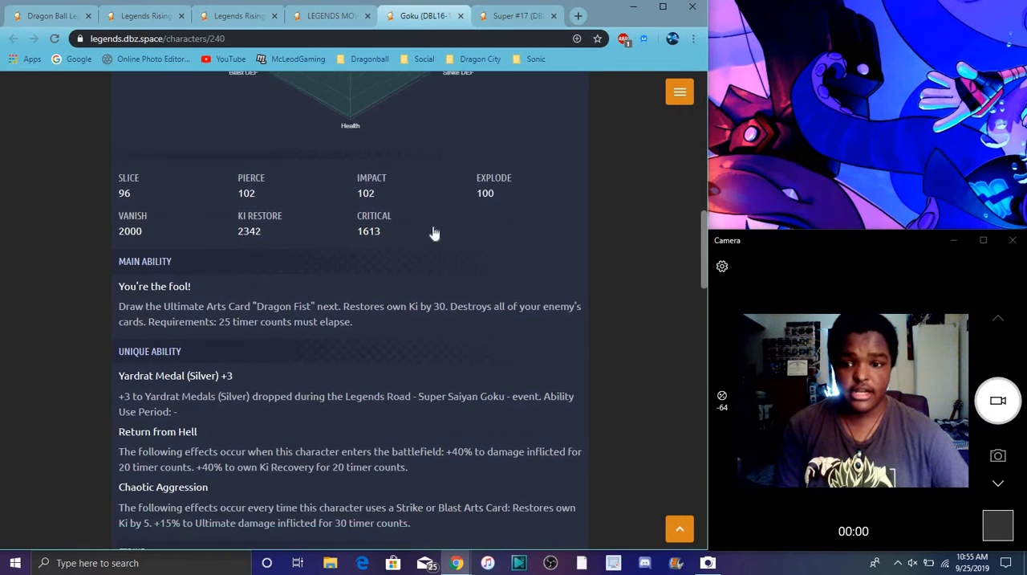
{"action": "scroll", "scroll_direction": "down", "scroll_amount": 3}
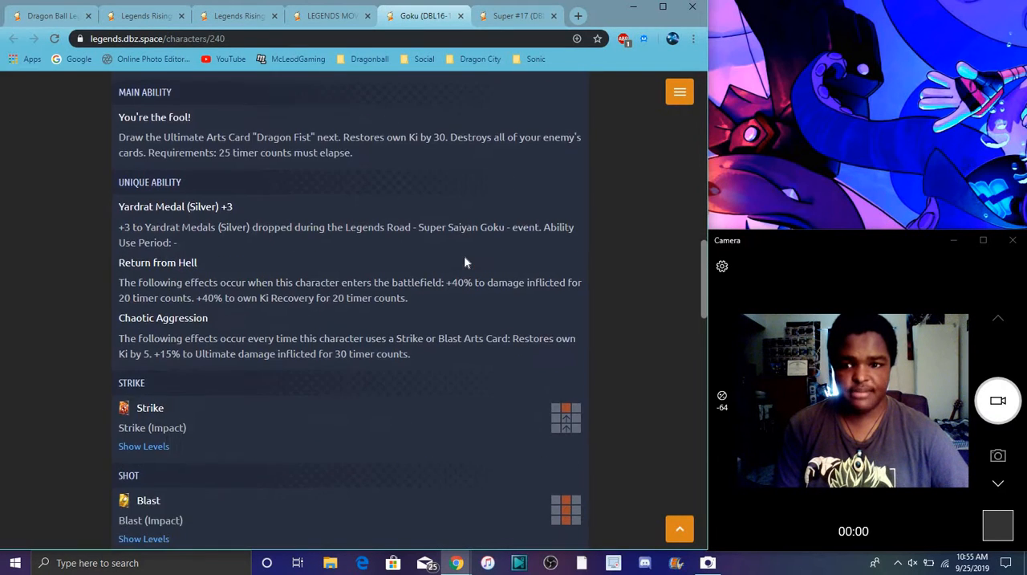
{"action": "scroll", "scroll_direction": "down", "scroll_amount": 3}
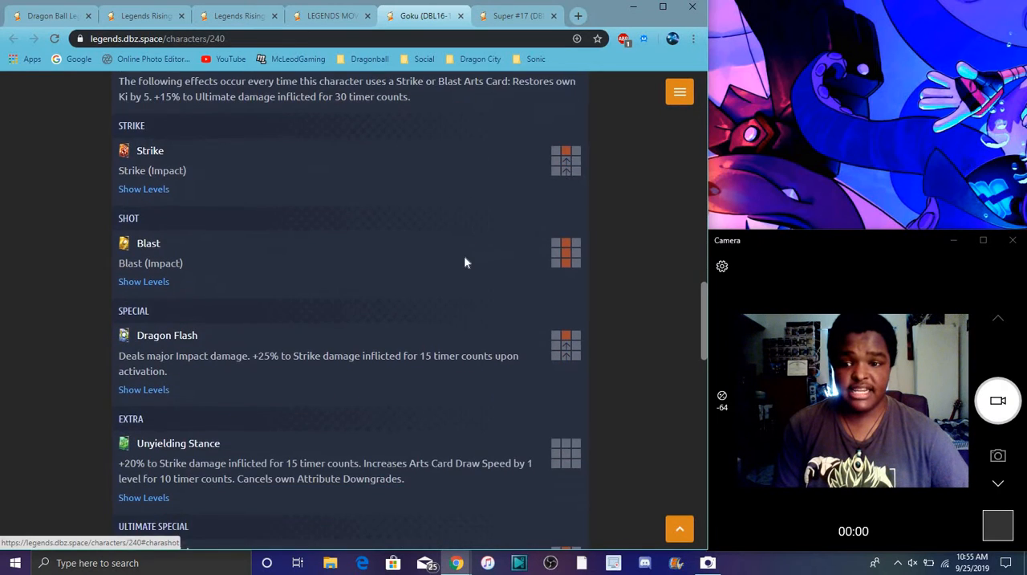
{"action": "scroll", "scroll_direction": "down", "scroll_amount": 3}
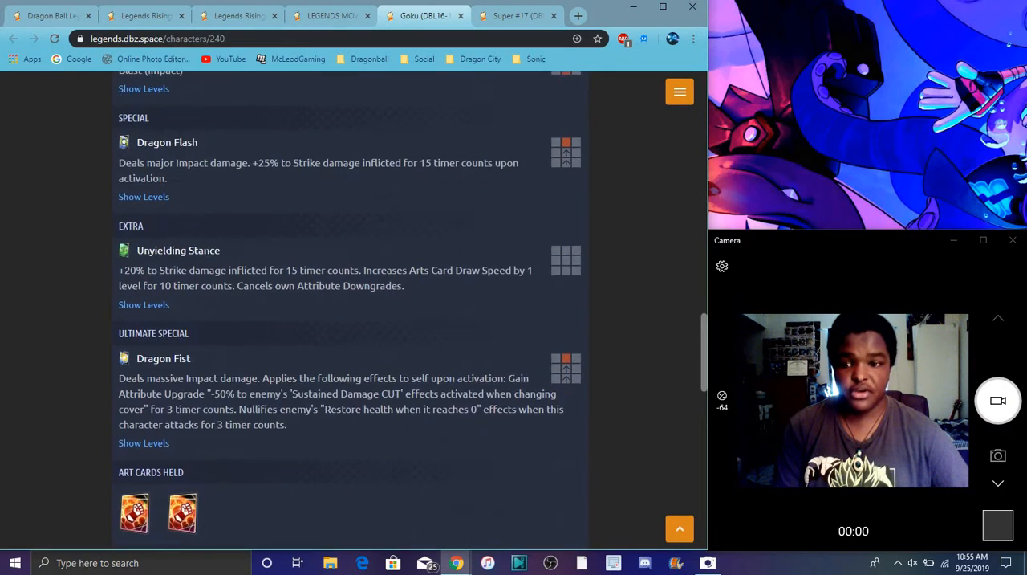
{"action": "scroll", "scroll_direction": "down", "scroll_amount": 3}
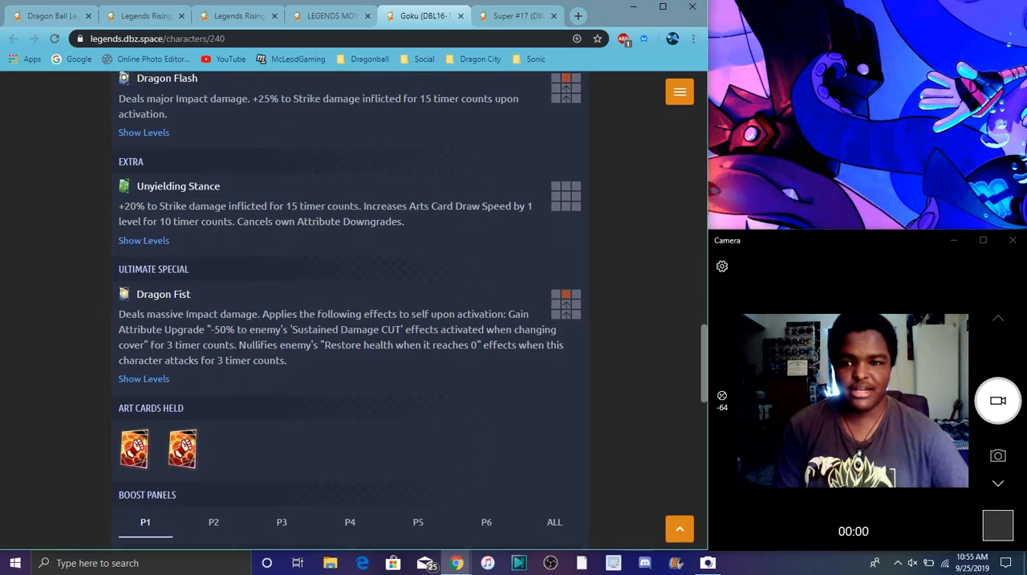
{"action": "scroll", "scroll_direction": "down", "scroll_amount": 3}
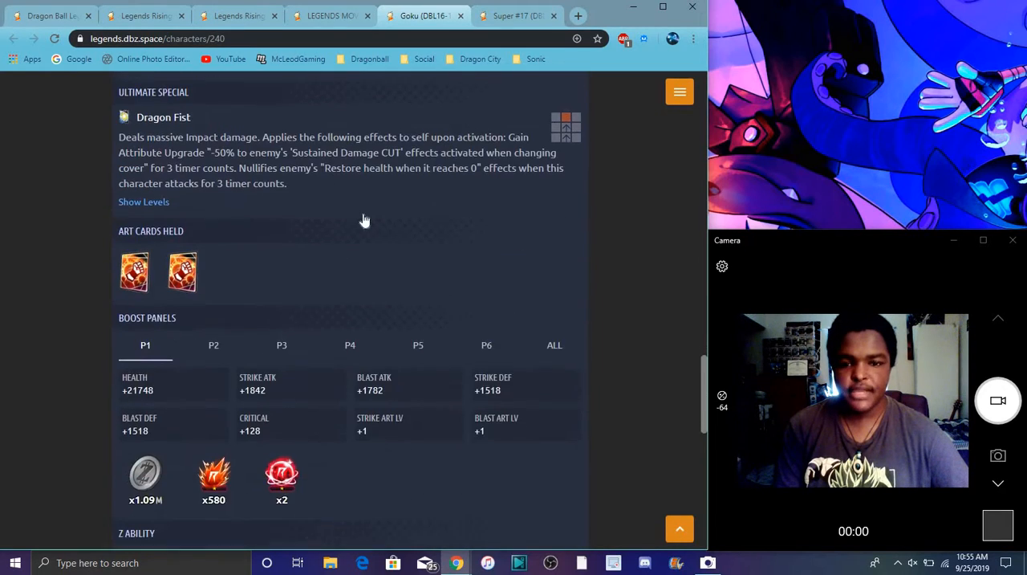
{"action": "scroll", "scroll_direction": "down", "scroll_amount": 3}
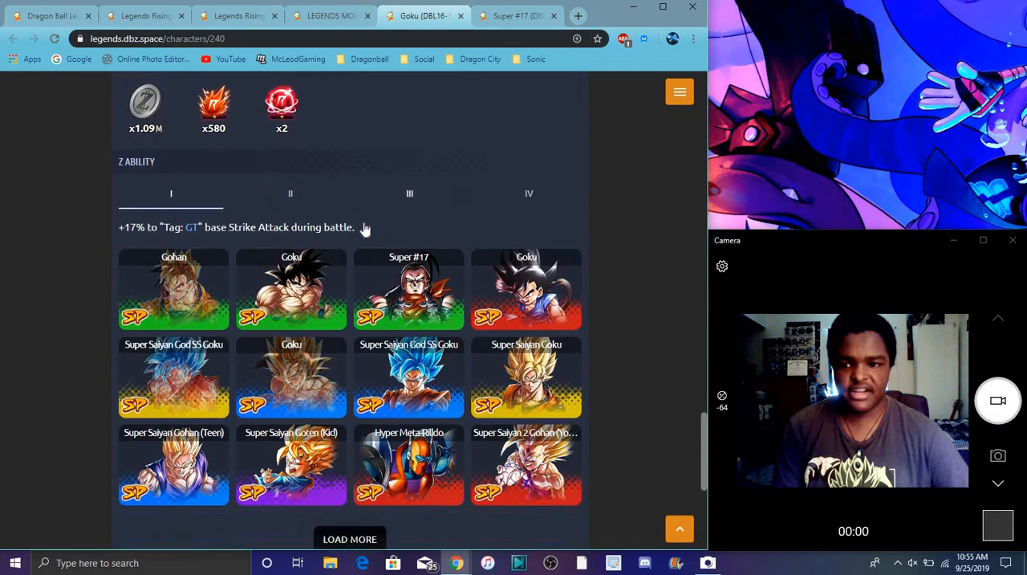
{"action": "scroll", "scroll_direction": "down", "scroll_amount": 3}
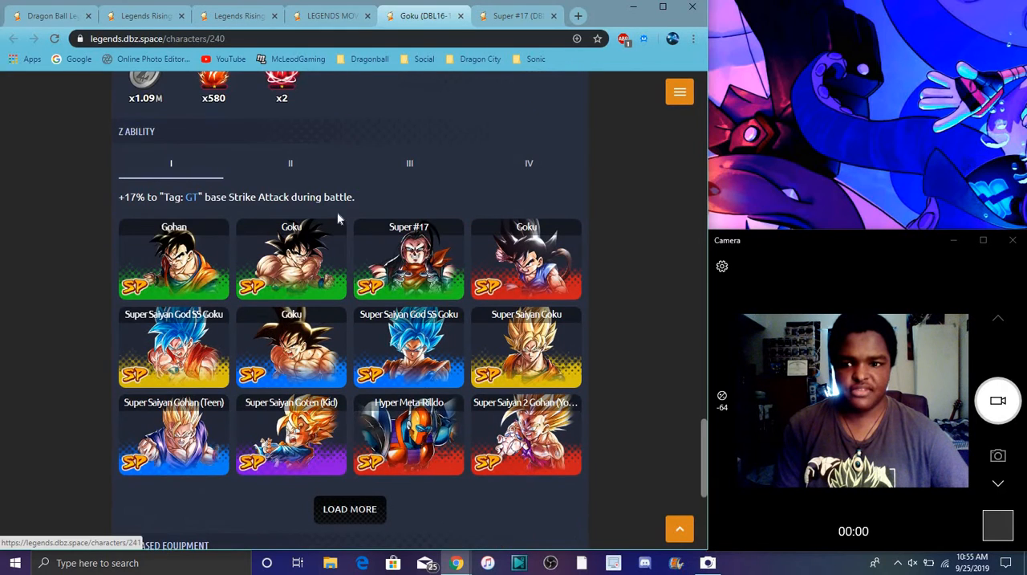
Show GT Goku's Z ability tiers II and IV, reaching the +17% GT bonus
{"action": "left_click", "coordinate": [290, 163]}
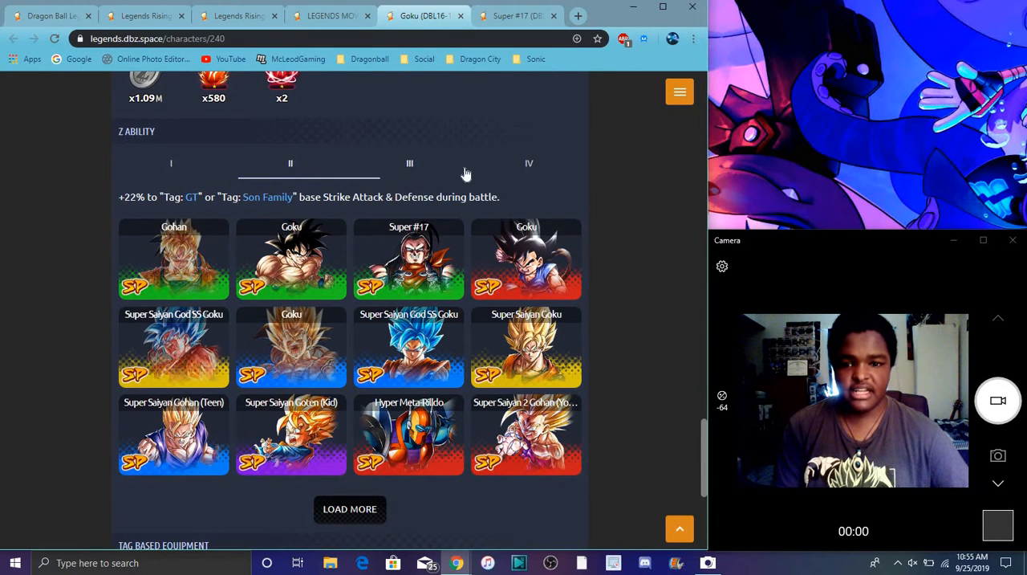
{"action": "left_click", "coordinate": [171, 163]}
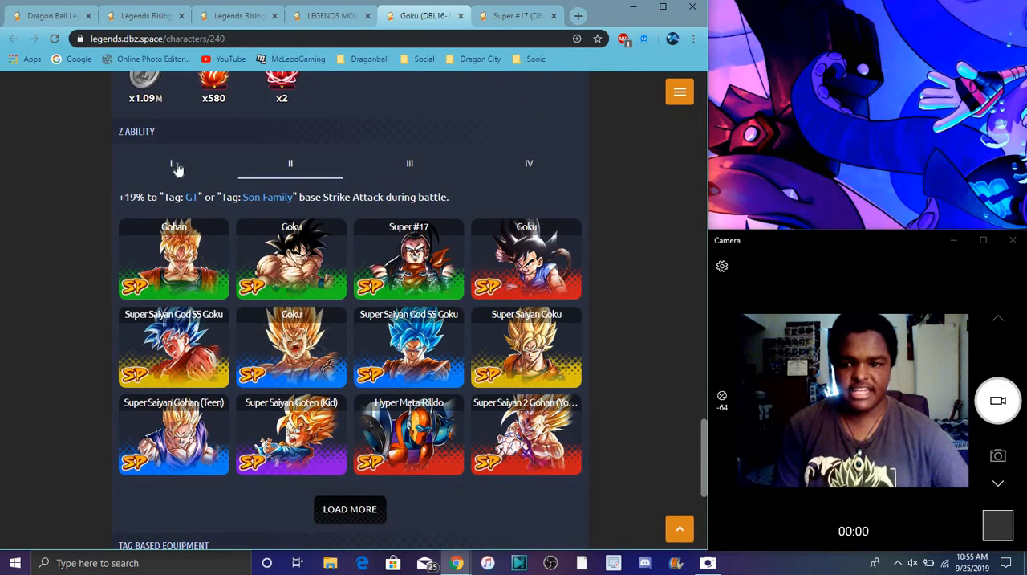
{"action": "scroll", "scroll_direction": "down", "scroll_amount": 3}
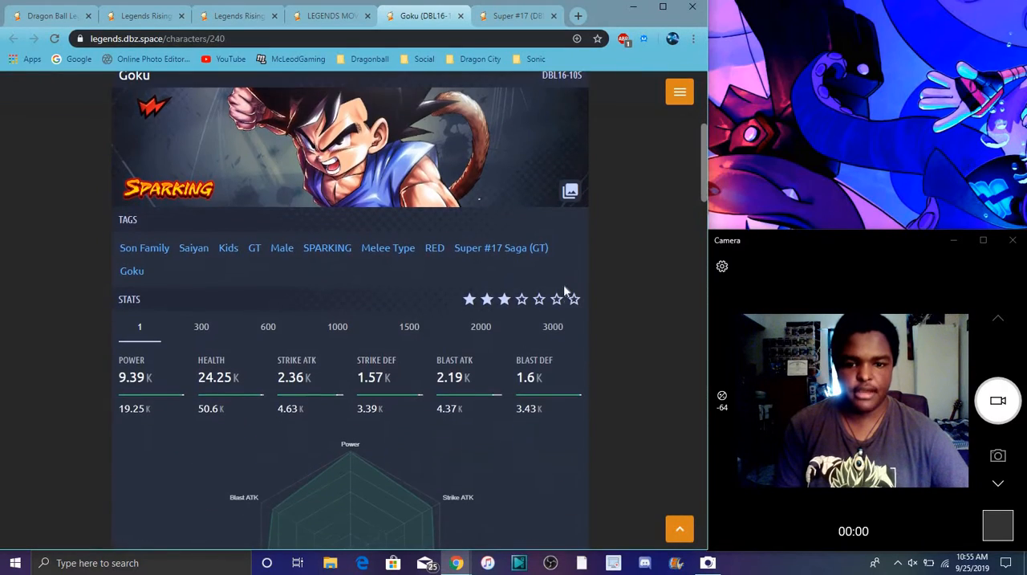
{"action": "scroll", "scroll_direction": "down", "scroll_amount": 3}
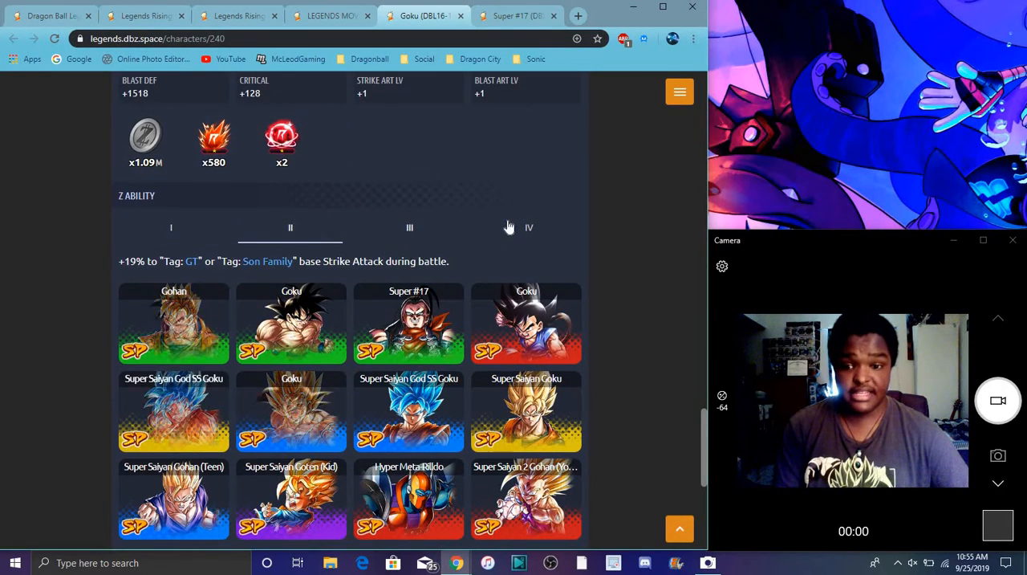
{"action": "left_click", "coordinate": [529, 227]}
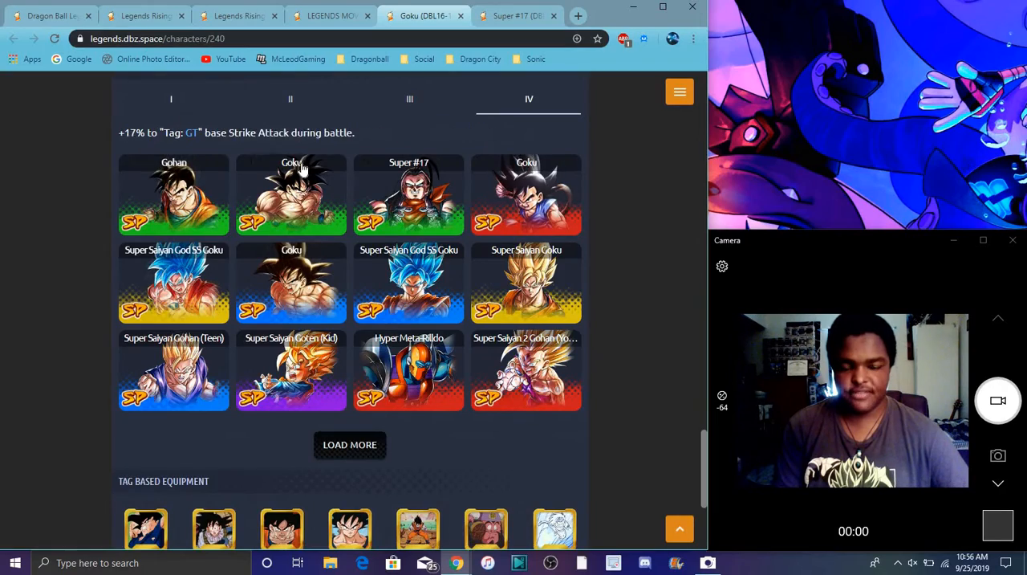
{"action": "scroll", "scroll_direction": "down", "scroll_amount": 3}
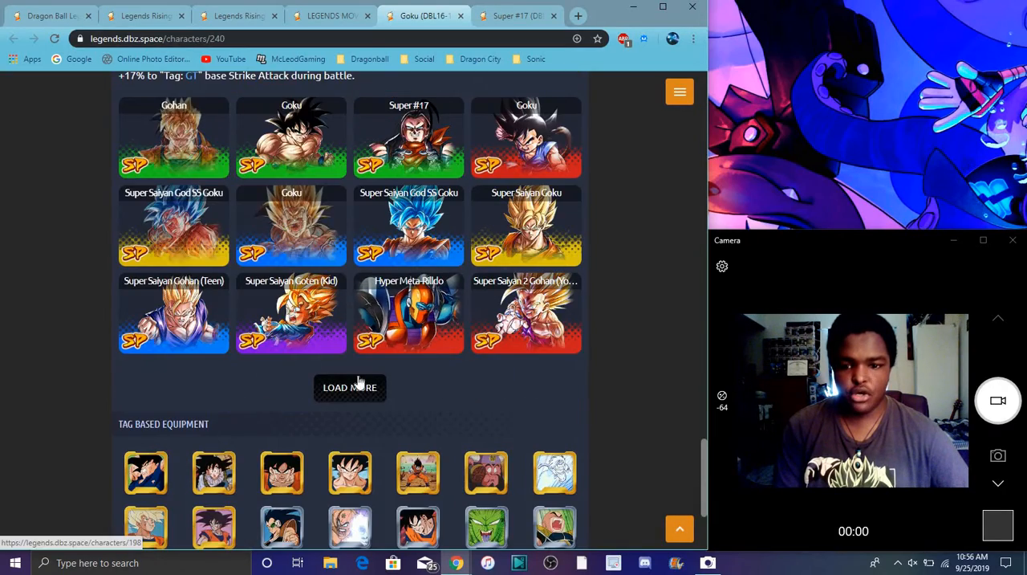
{"action": "left_click", "coordinate": [350, 387]}
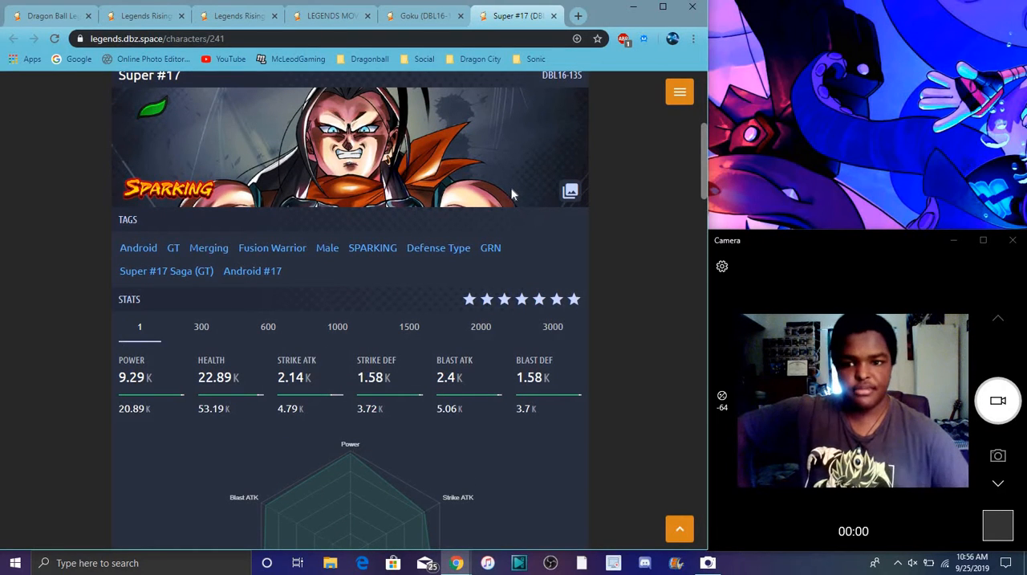
Scroll Super #17's stats, radar chart, 'Shocking Death Ball' main ability and unique abilities
{"action": "scroll", "scroll_direction": "down", "scroll_amount": 3}
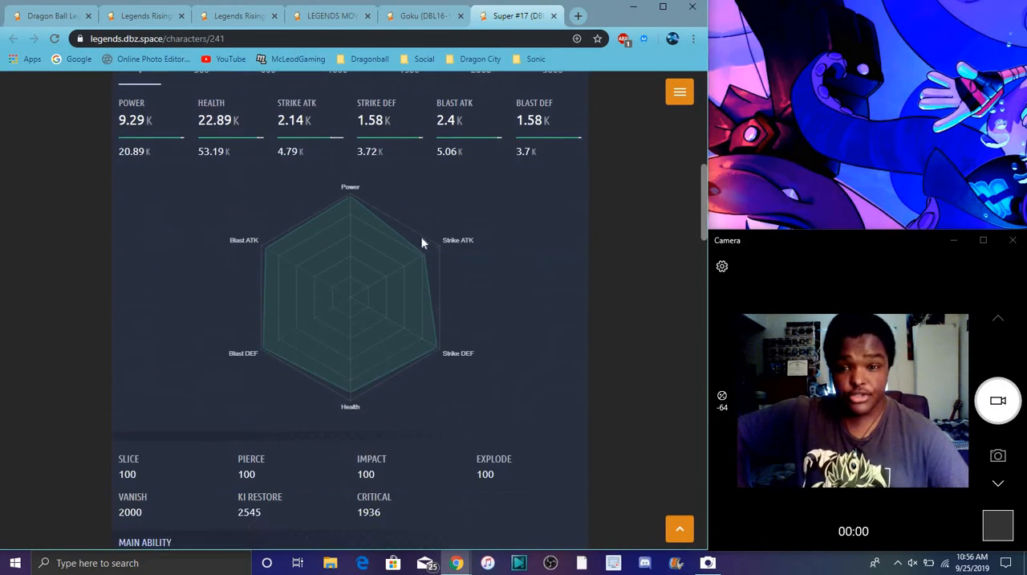
{"action": "mouse_move", "coordinate": [437, 357]}
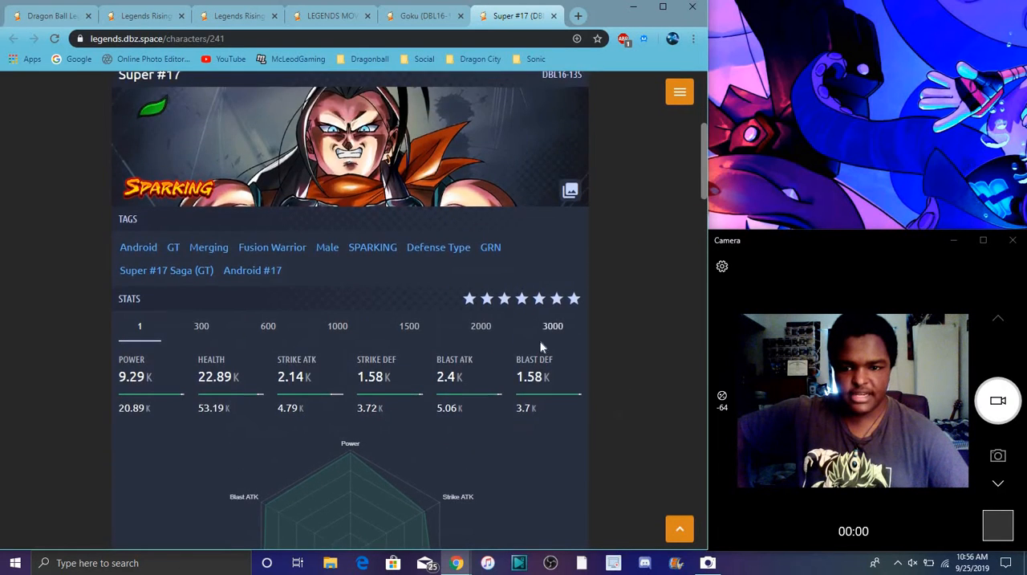
{"action": "scroll", "scroll_direction": "down", "scroll_amount": 3}
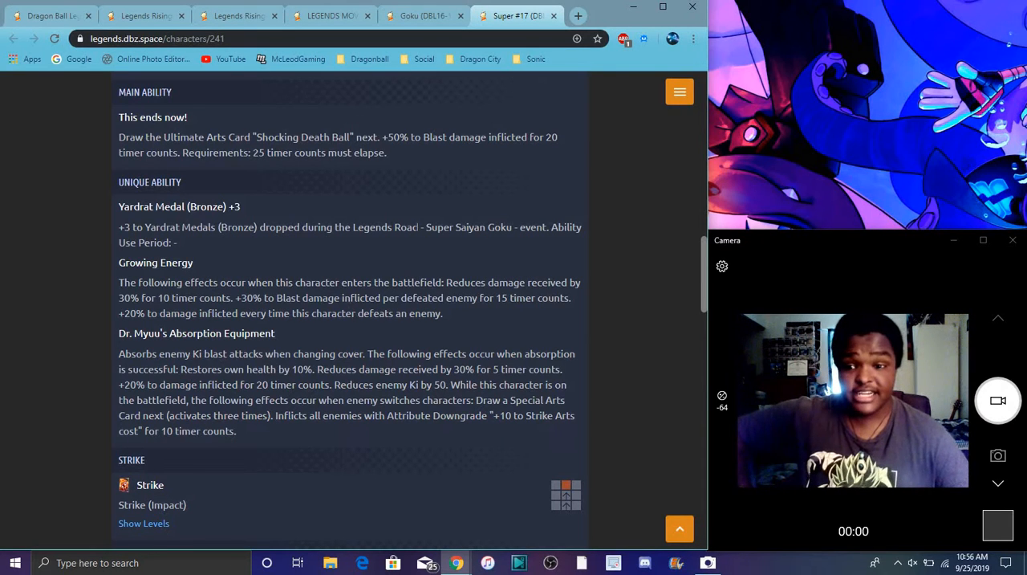
Scroll through Super #17's arts and boost panels and show a higher Z ability tier
{"action": "scroll", "scroll_direction": "down", "scroll_amount": 3}
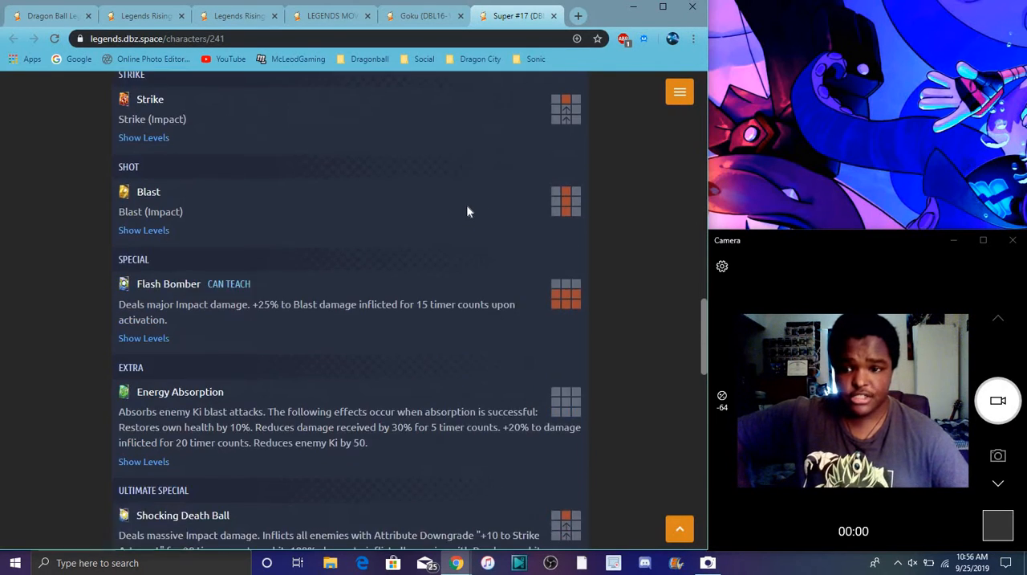
{"action": "scroll", "scroll_direction": "down", "scroll_amount": 3}
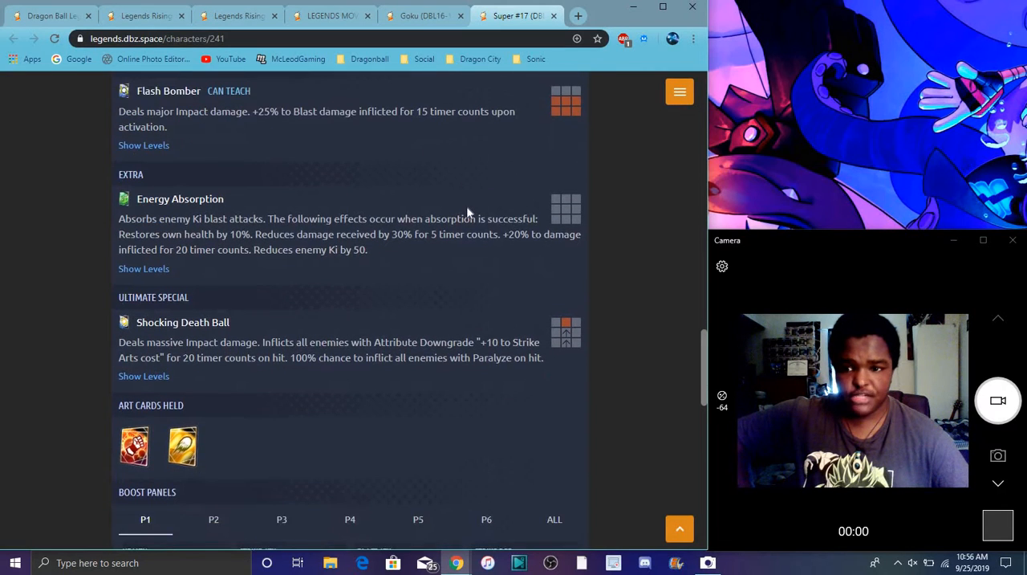
{"action": "scroll", "scroll_direction": "down", "scroll_amount": 3}
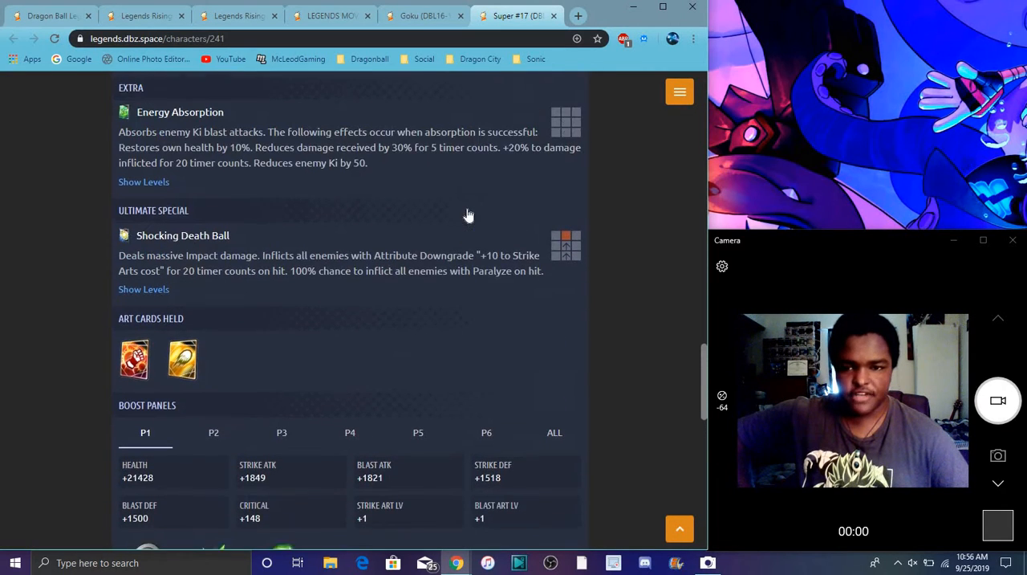
{"action": "scroll", "scroll_direction": "down", "scroll_amount": 3}
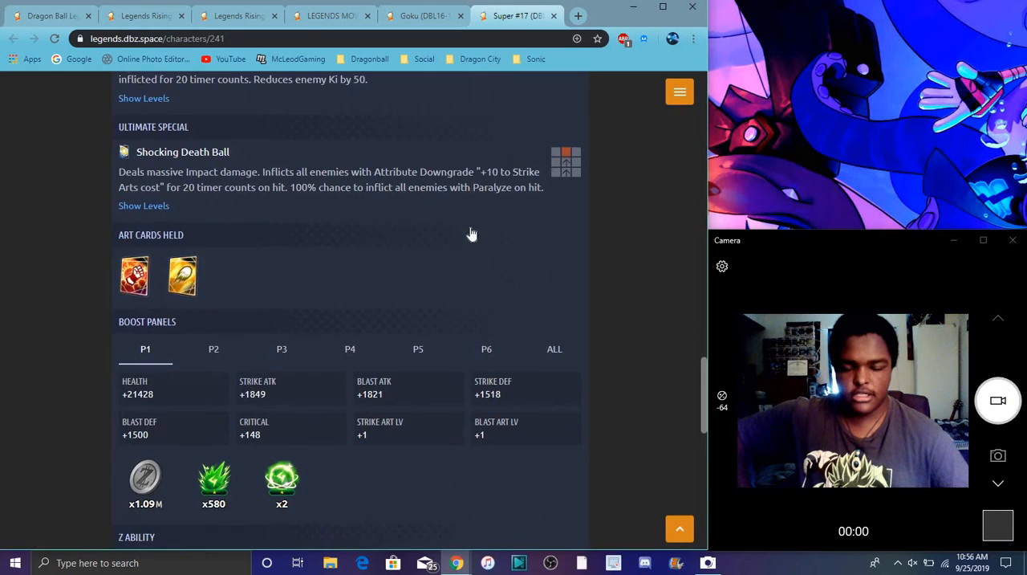
{"action": "scroll", "scroll_direction": "down", "scroll_amount": 3}
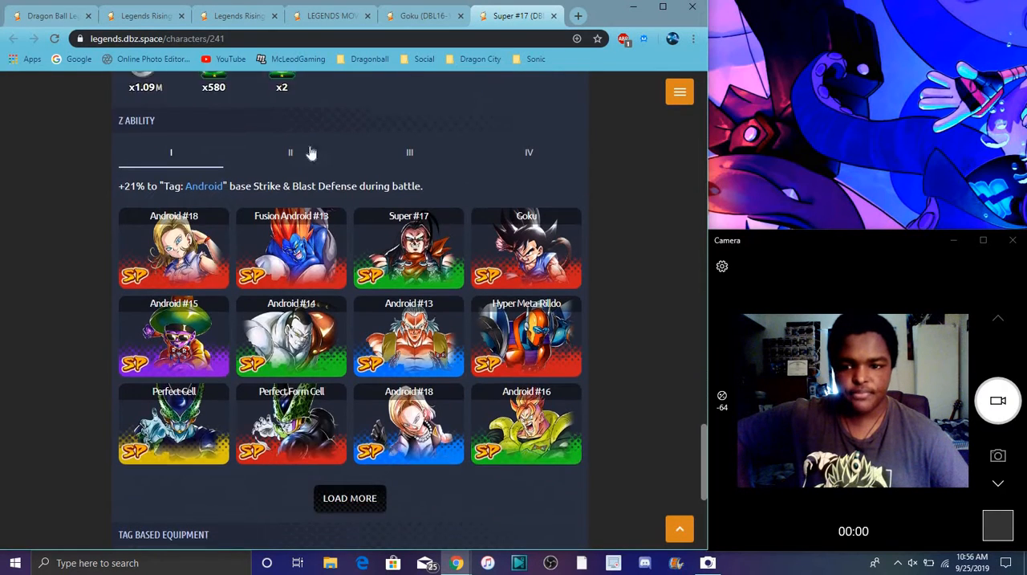
{"action": "scroll", "scroll_direction": "down", "scroll_amount": 3}
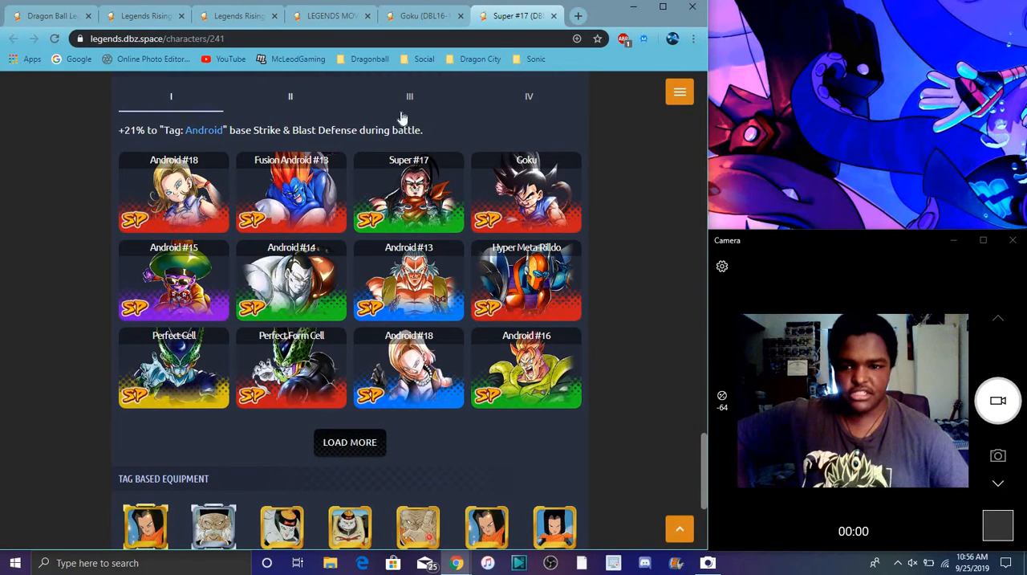
{"action": "left_click", "coordinate": [529, 96]}
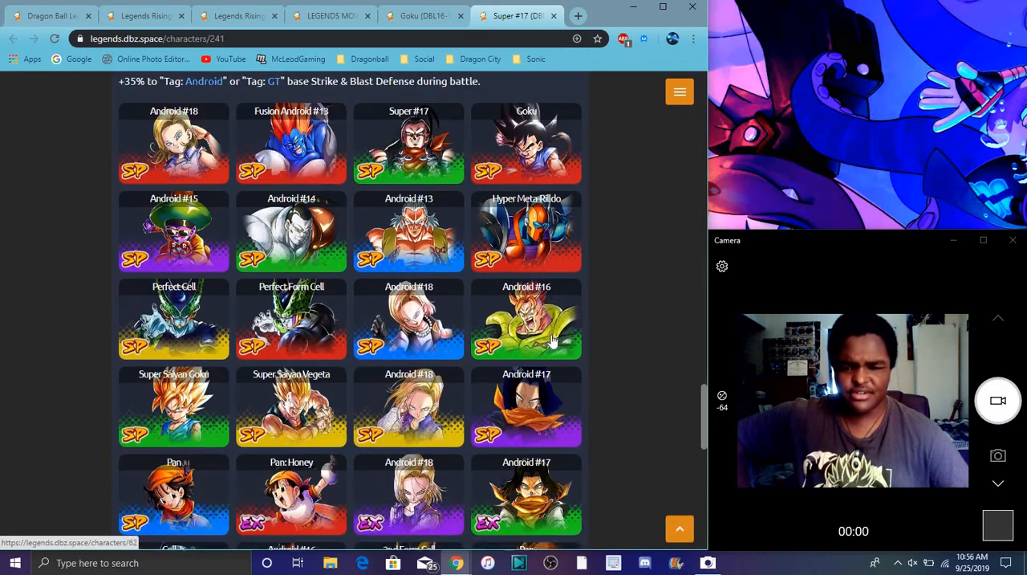
{"action": "scroll", "scroll_direction": "down", "scroll_amount": 3}
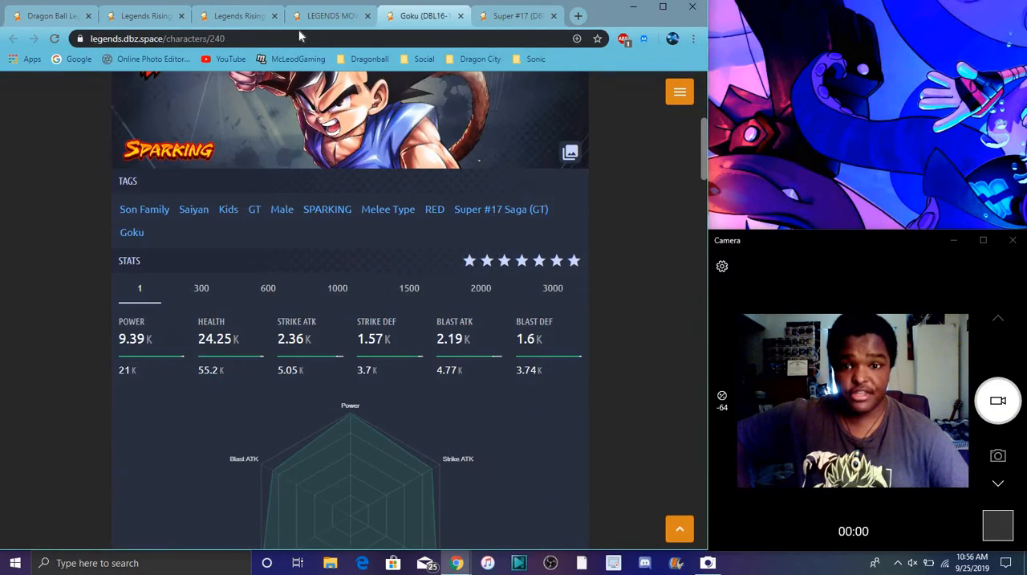
Flip to the Super #17 tab, then back to the Legends Rising Vol.10 banner
{"action": "scroll", "scroll_direction": "up", "scroll_amount": 3}
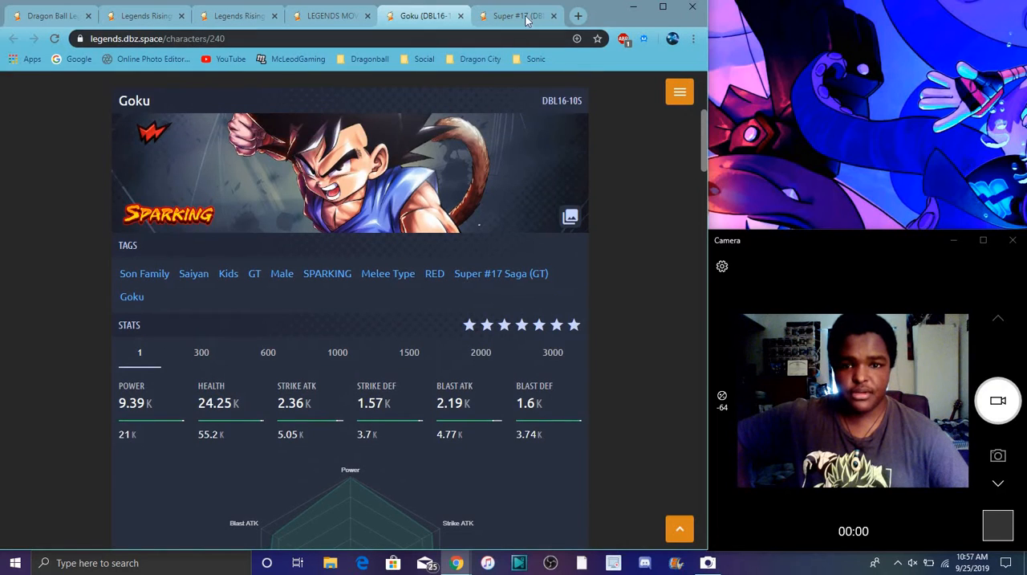
{"action": "left_click", "coordinate": [517, 15]}
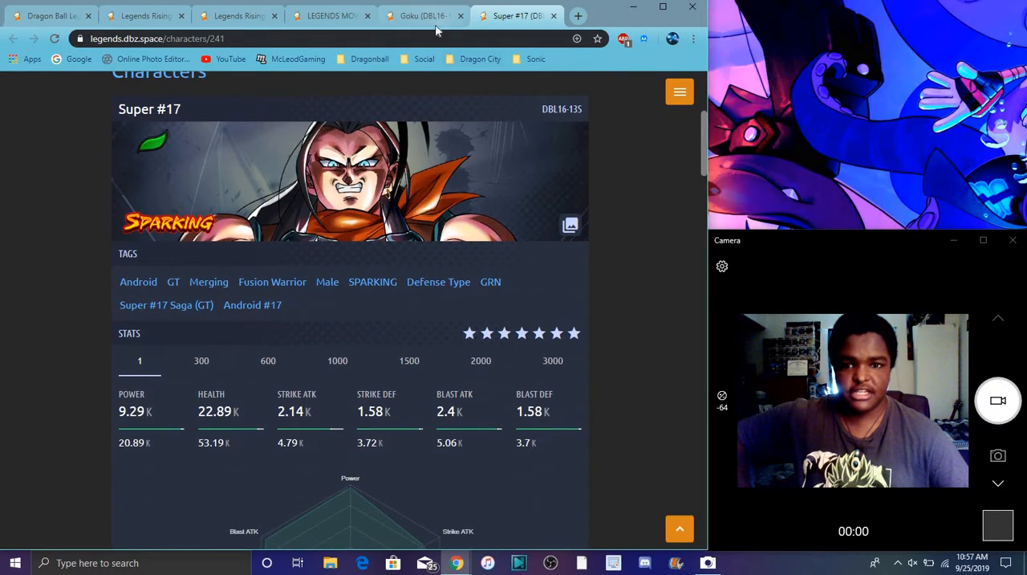
{"action": "left_click", "coordinate": [144, 15]}
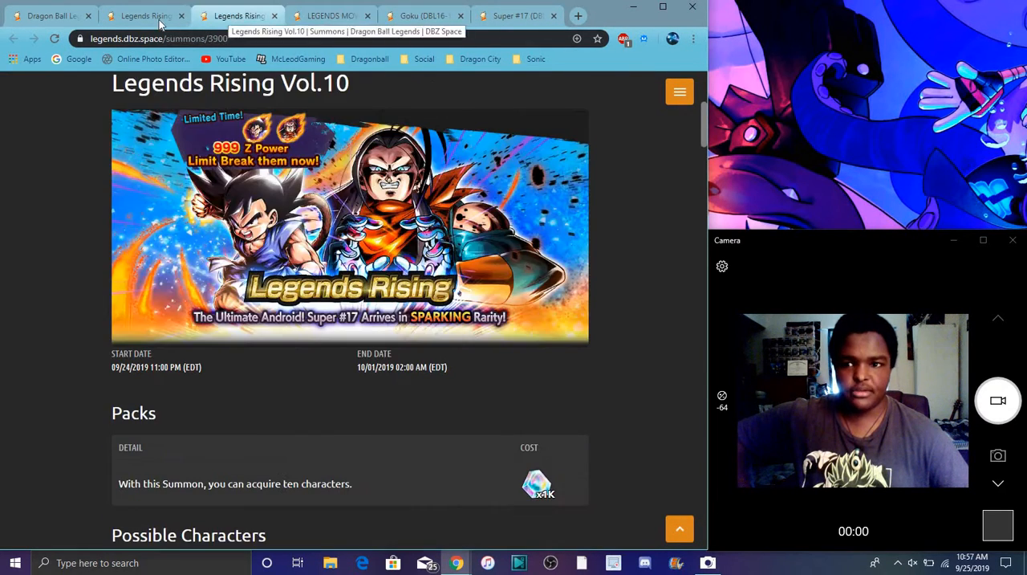